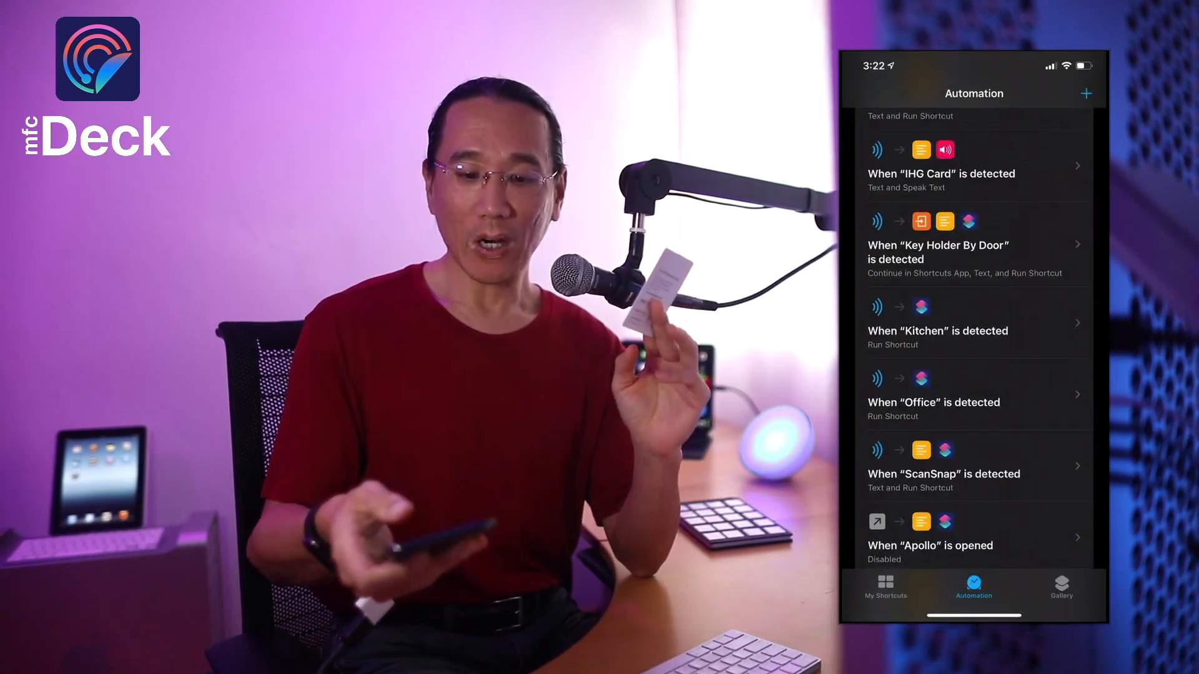
View the IHG Card NFC automation's Text and Speak Text actions, then return Home.
{"action": "left_click", "coordinate": [971, 174]}
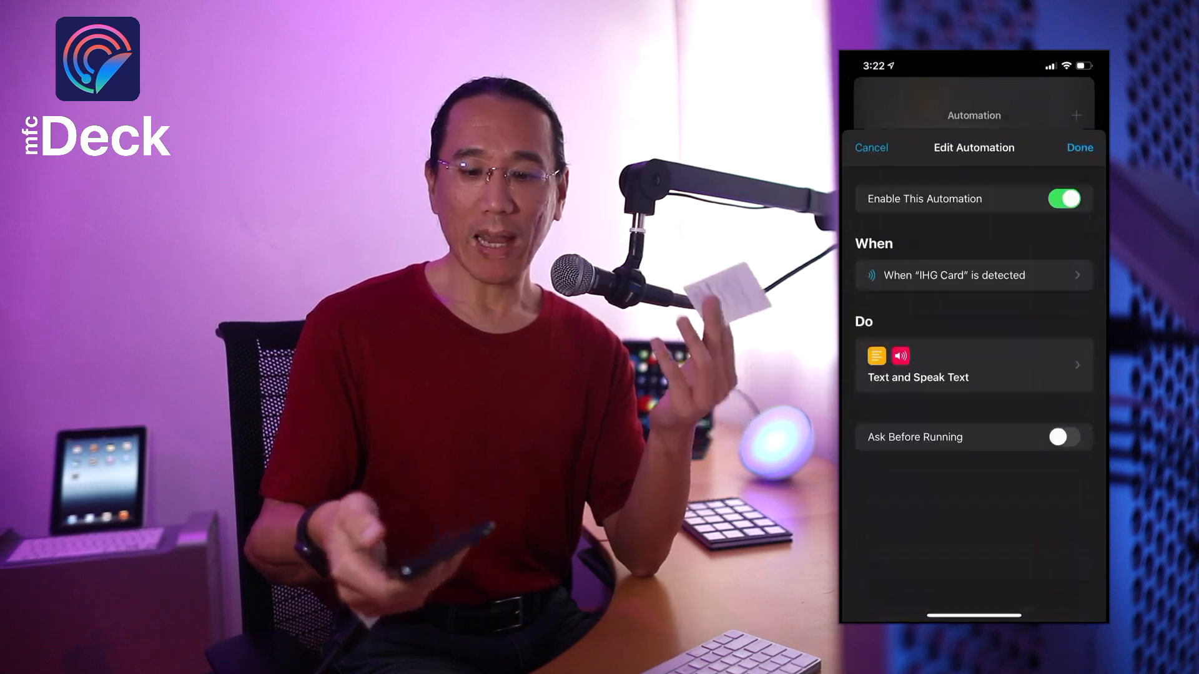
{"action": "left_click", "coordinate": [973, 365]}
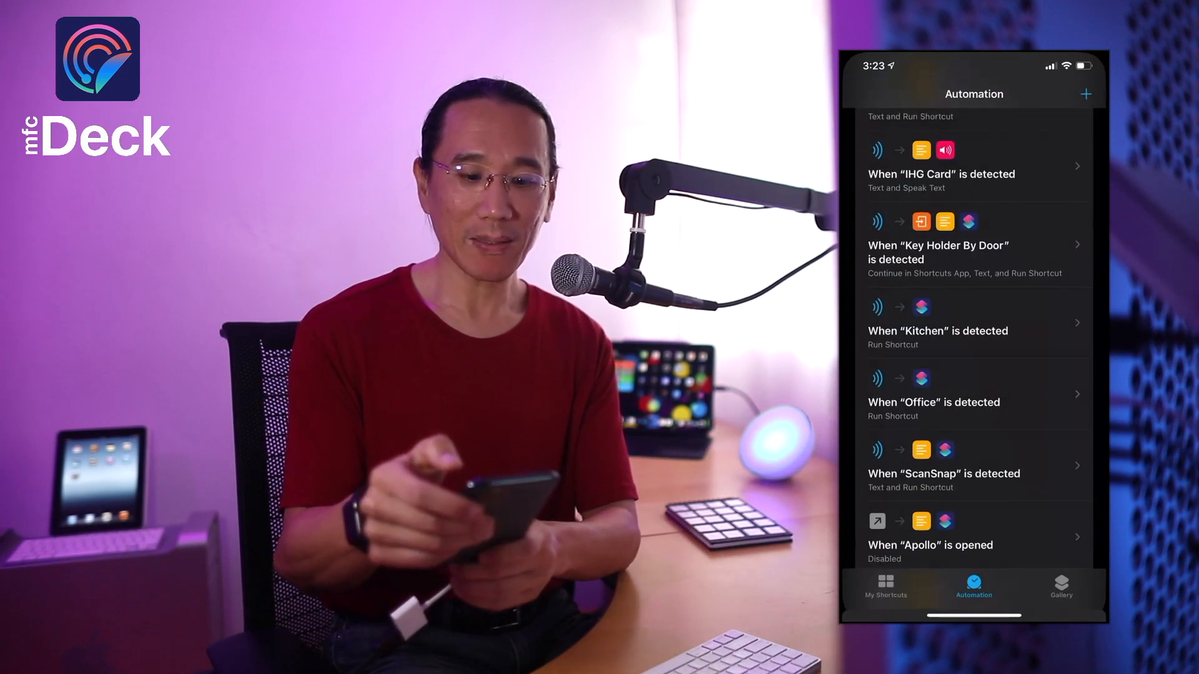
{"action": "scroll", "scroll_direction": "down", "scroll_amount": 3}
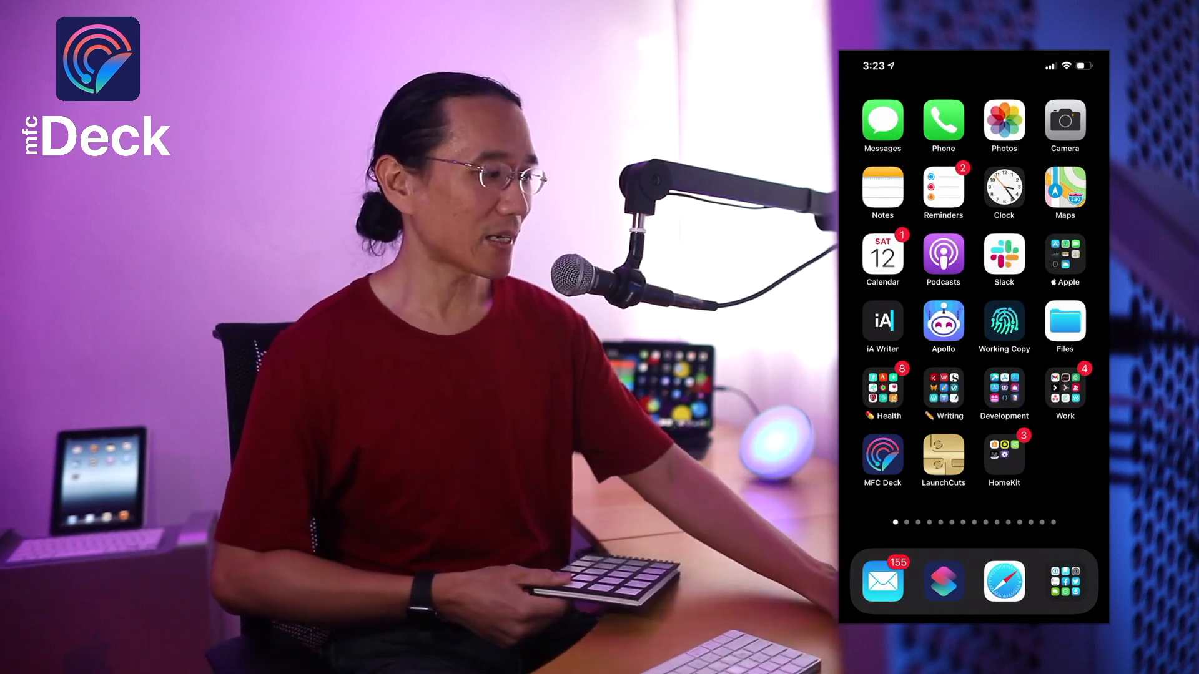
Launch MFC Deck from the Home Screen to see its Decks list.
{"action": "left_click", "coordinate": [882, 455]}
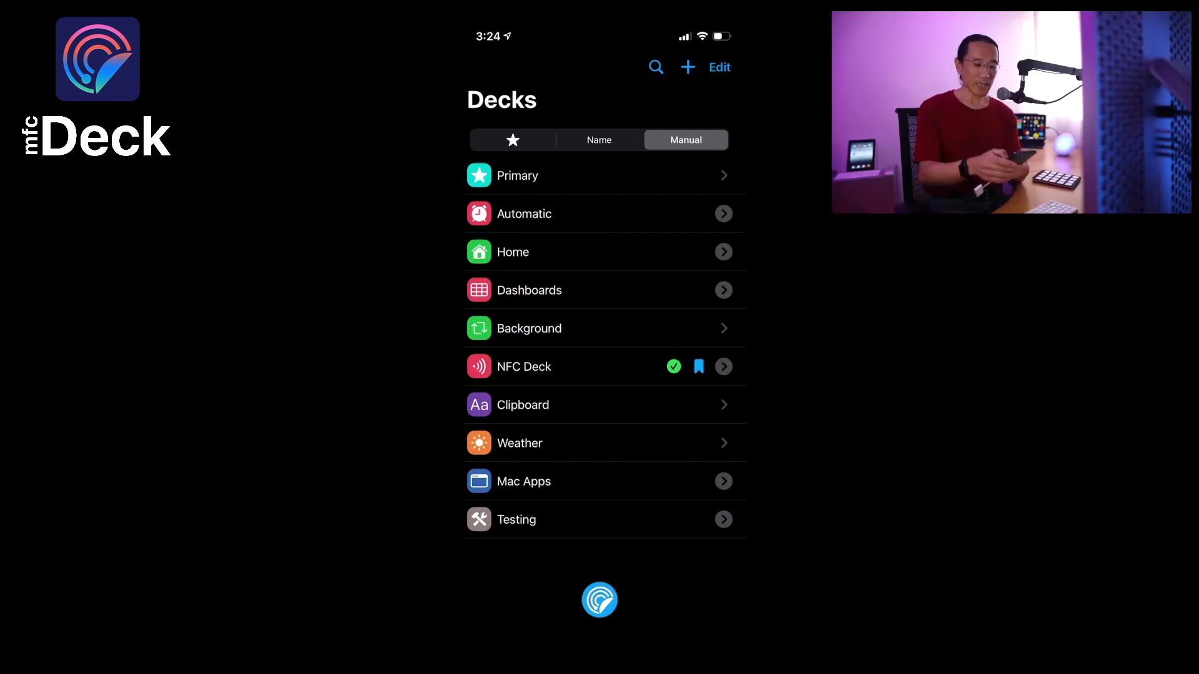
{"action": "left_click", "coordinate": [525, 367]}
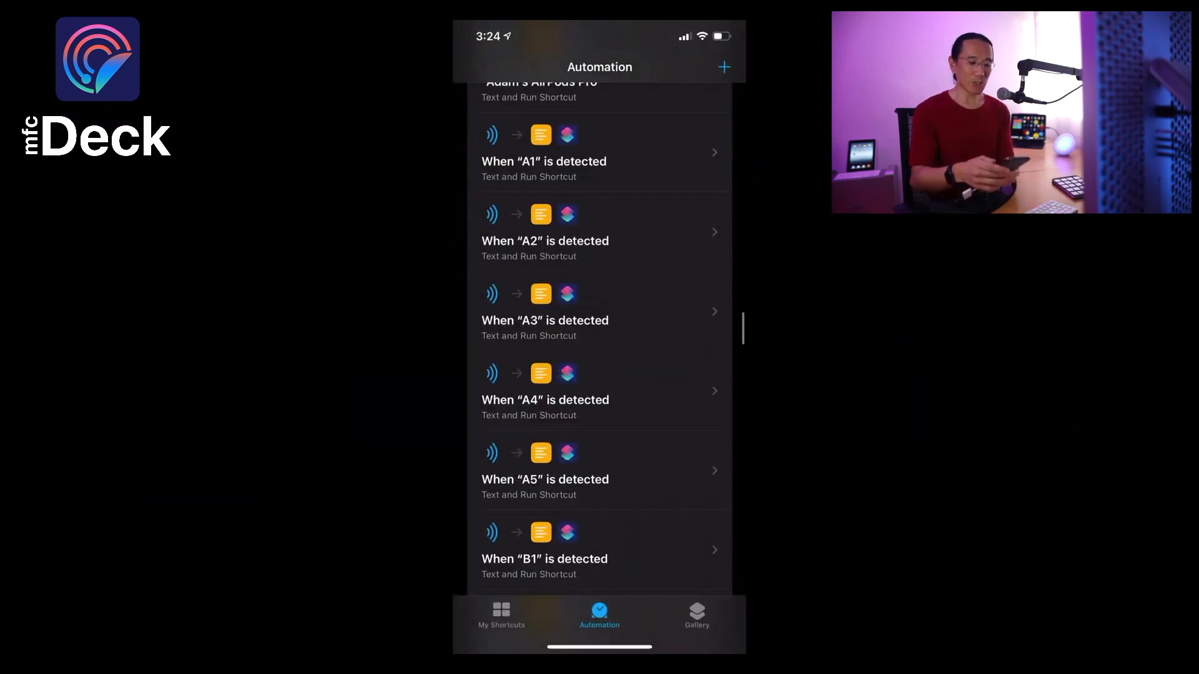
Check the 'When A1 is detected' automation's Text and Run Shortcut actions, then go Home.
{"action": "scroll", "scroll_direction": "down", "scroll_amount": 3}
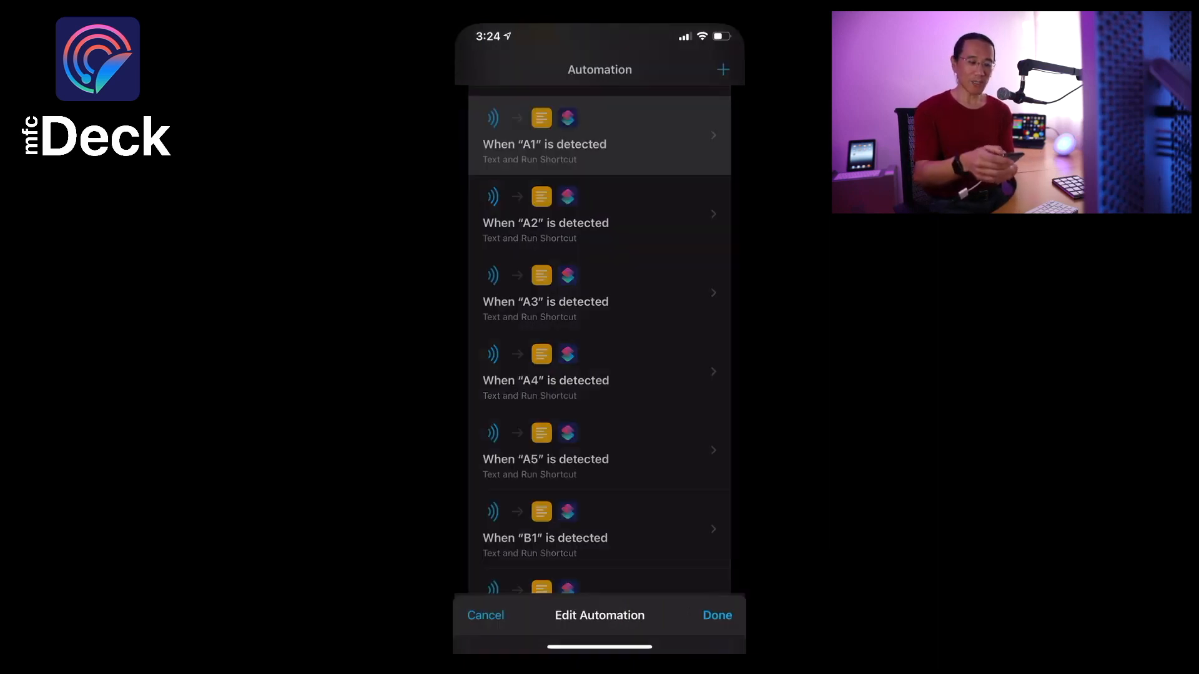
{"action": "left_click", "coordinate": [599, 135]}
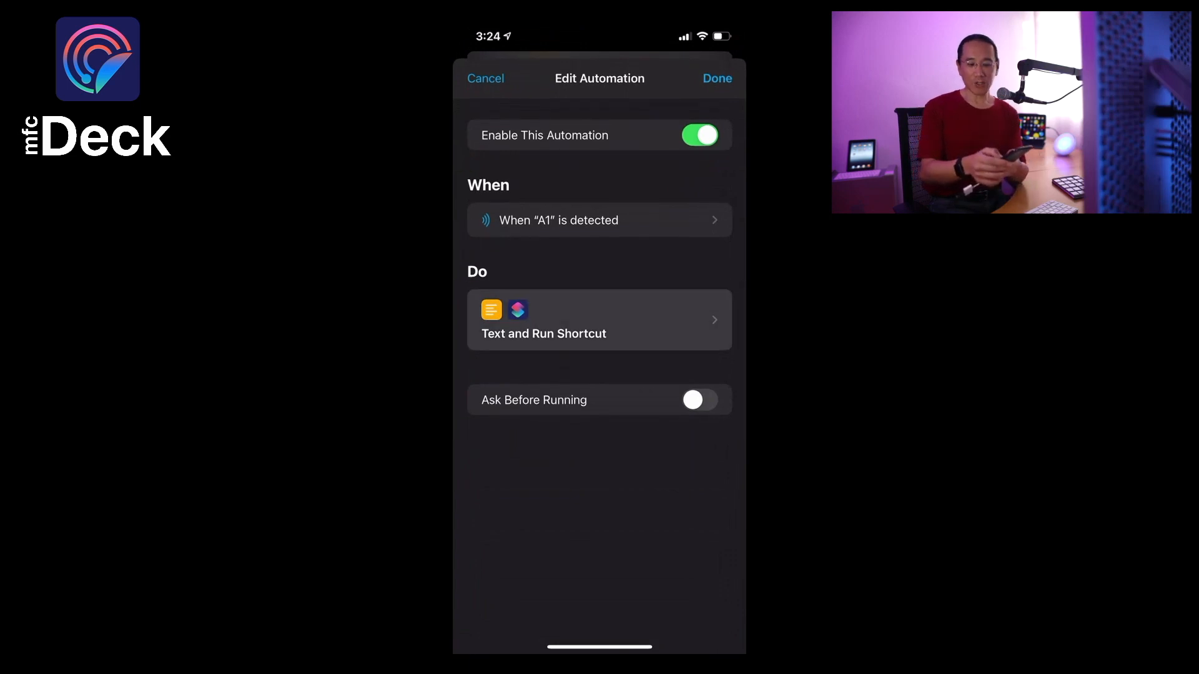
{"action": "left_click", "coordinate": [599, 319]}
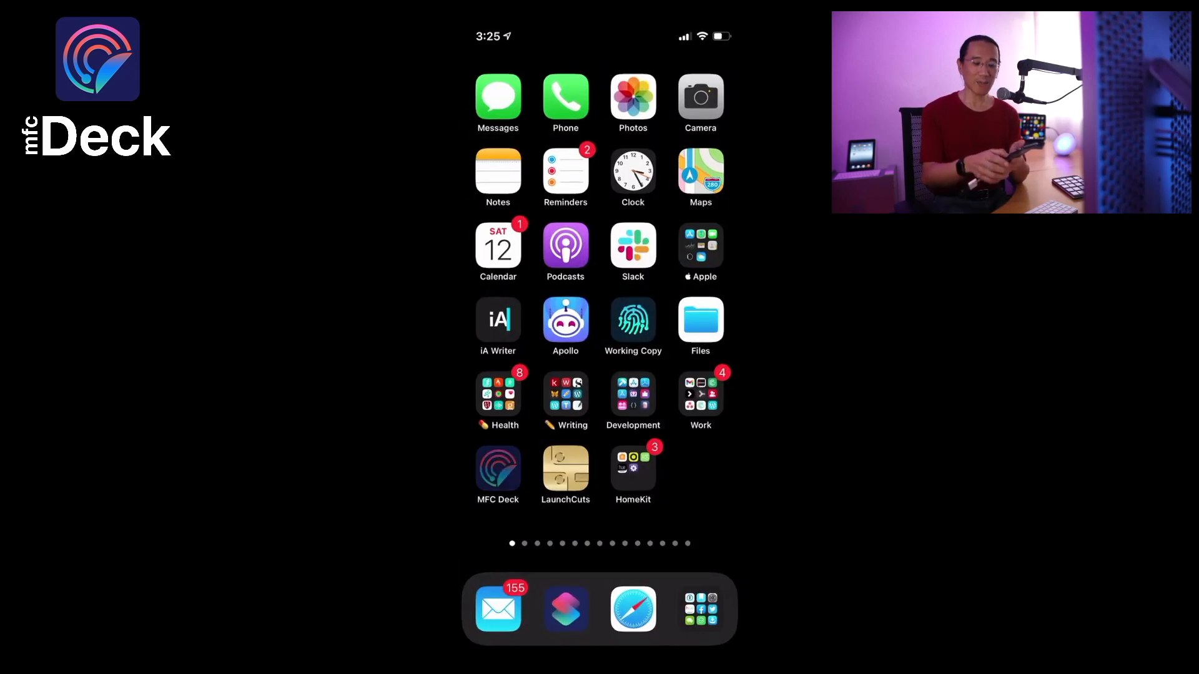
Open MFC Deck's NFC Deck and scroll to the B1 card's Edit Card screen.
{"action": "left_click", "coordinate": [498, 470]}
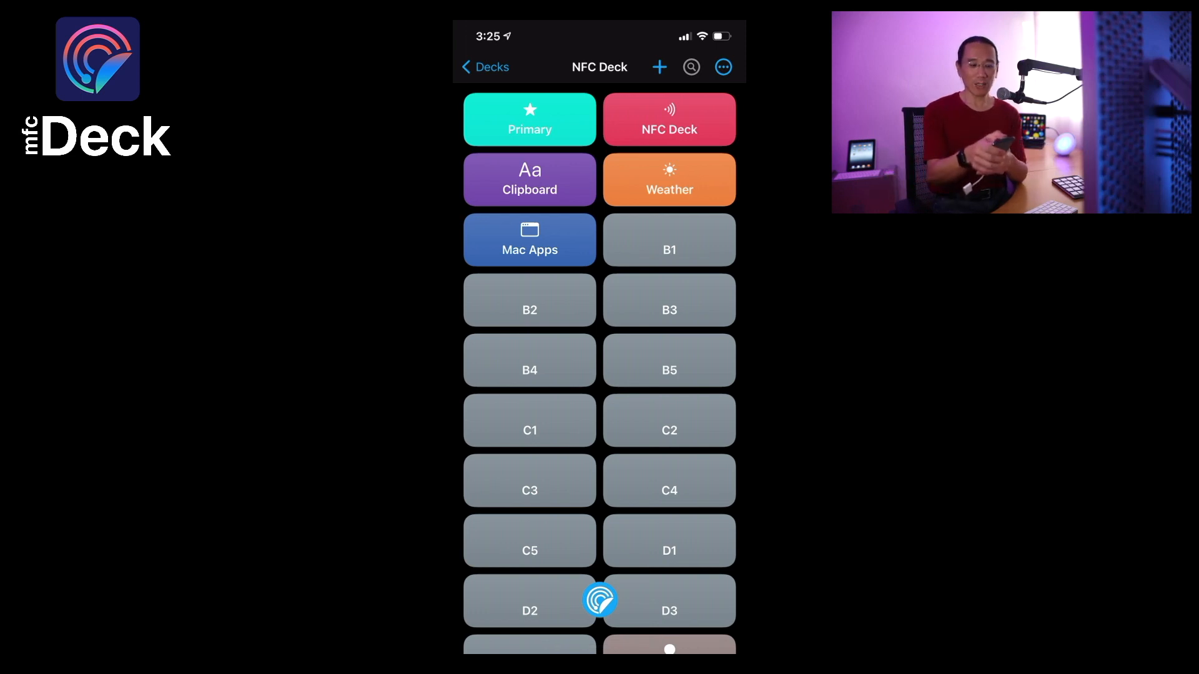
{"action": "scroll", "scroll_direction": "down", "scroll_amount": 3}
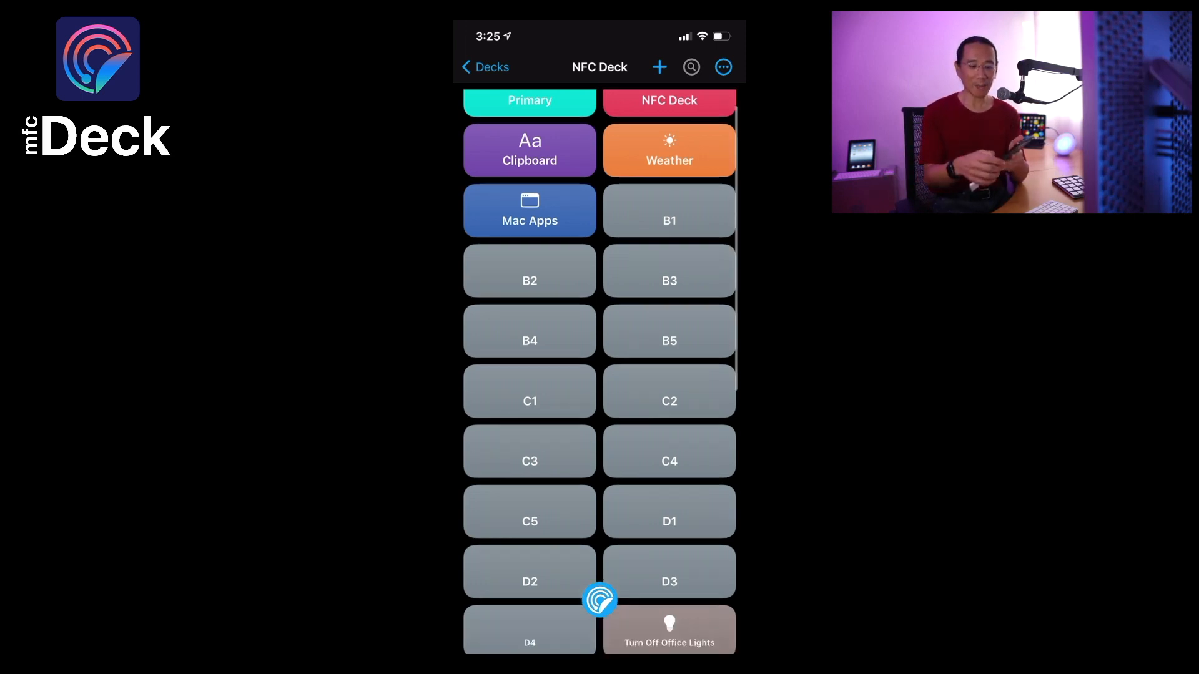
{"action": "scroll", "scroll_direction": "down", "scroll_amount": 3}
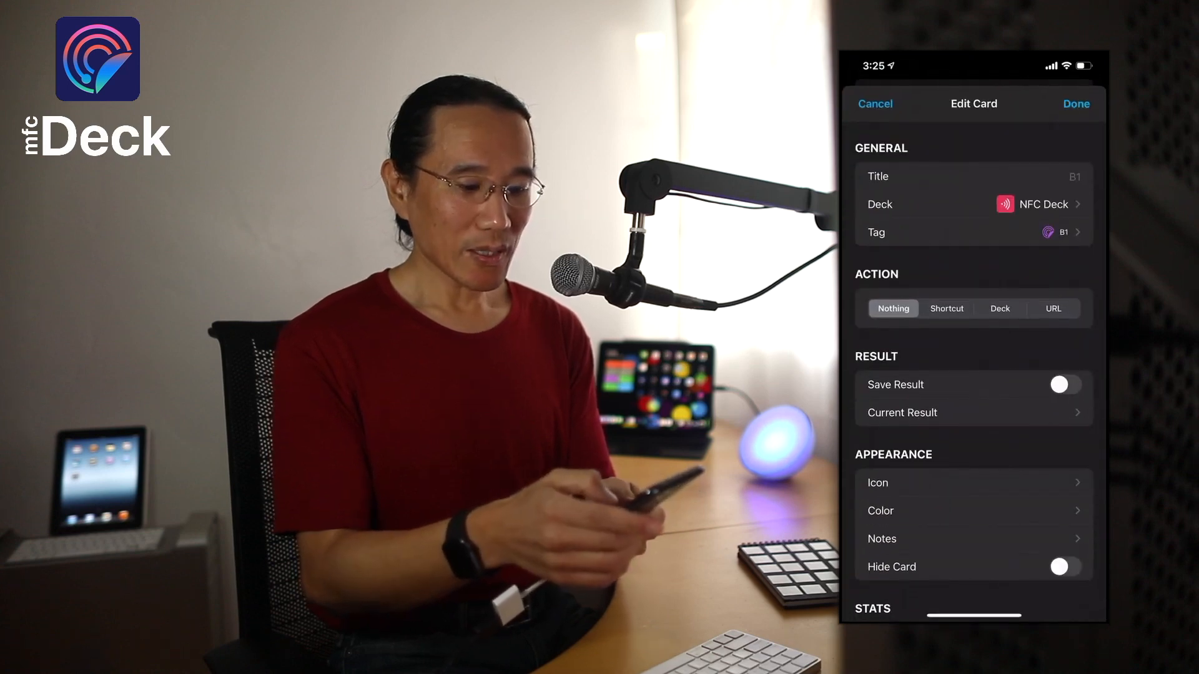
Set the B1 card's action to Shortcut and search shortcuts for 'P'.
{"action": "left_click", "coordinate": [946, 308]}
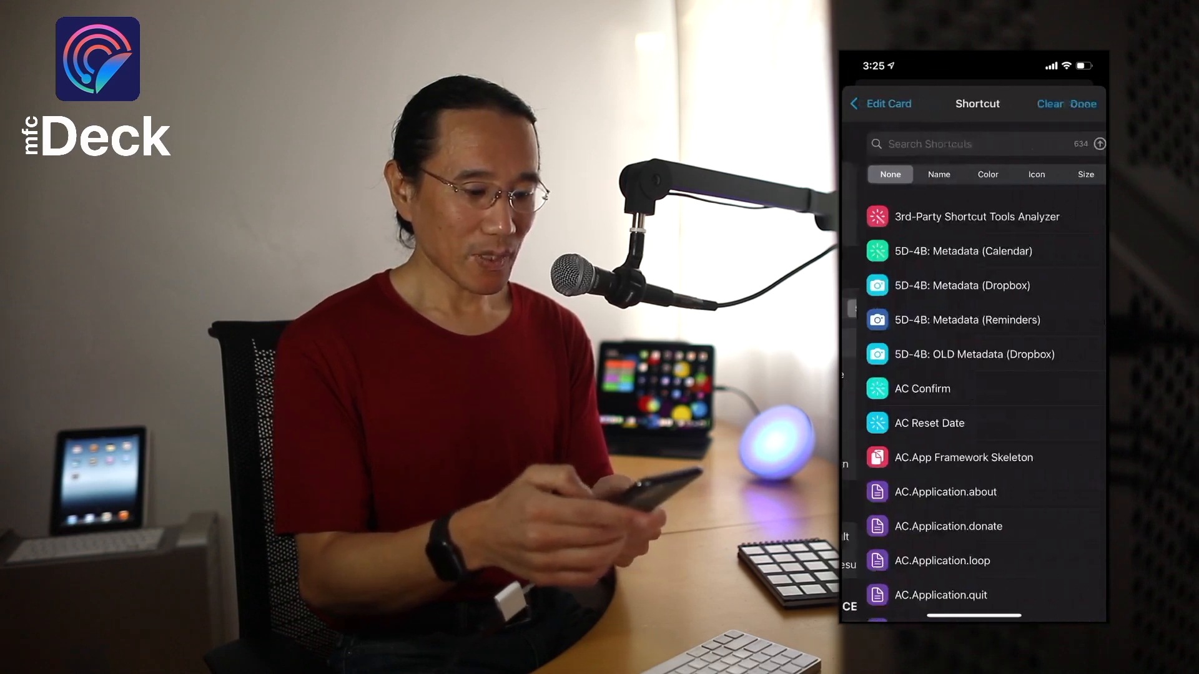
{"action": "type", "text": "P"}
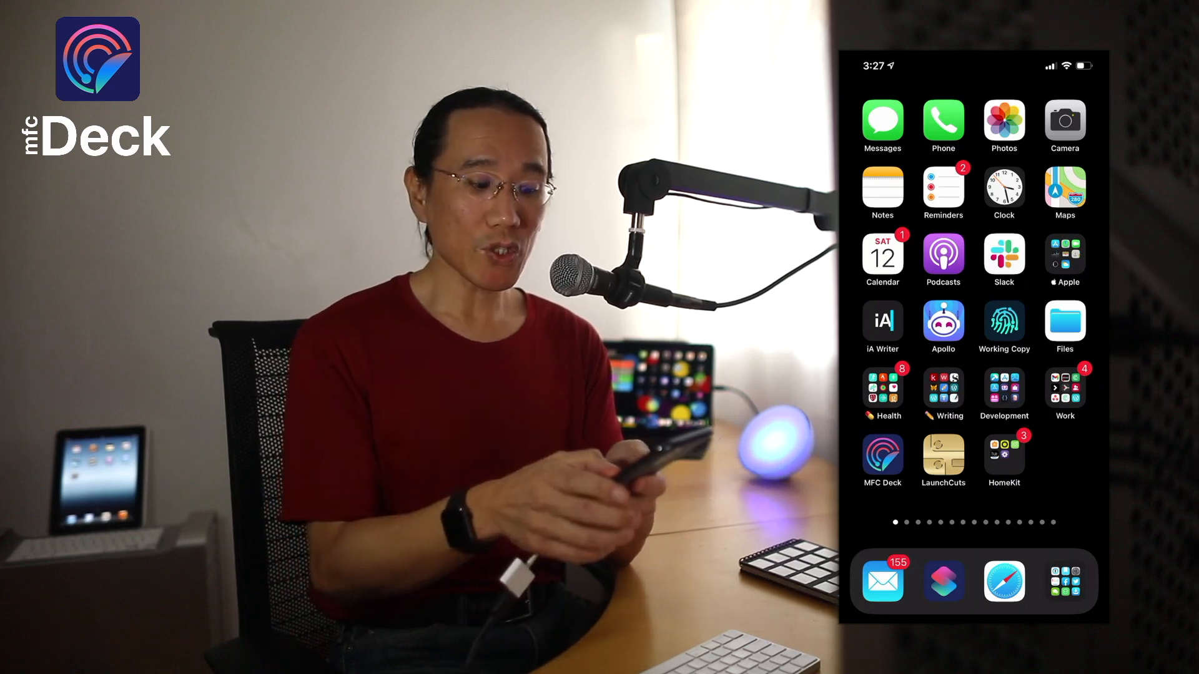
Launch MFC Deck, go back to Decks, and open the Automatic deck.
{"action": "left_click", "coordinate": [882, 453]}
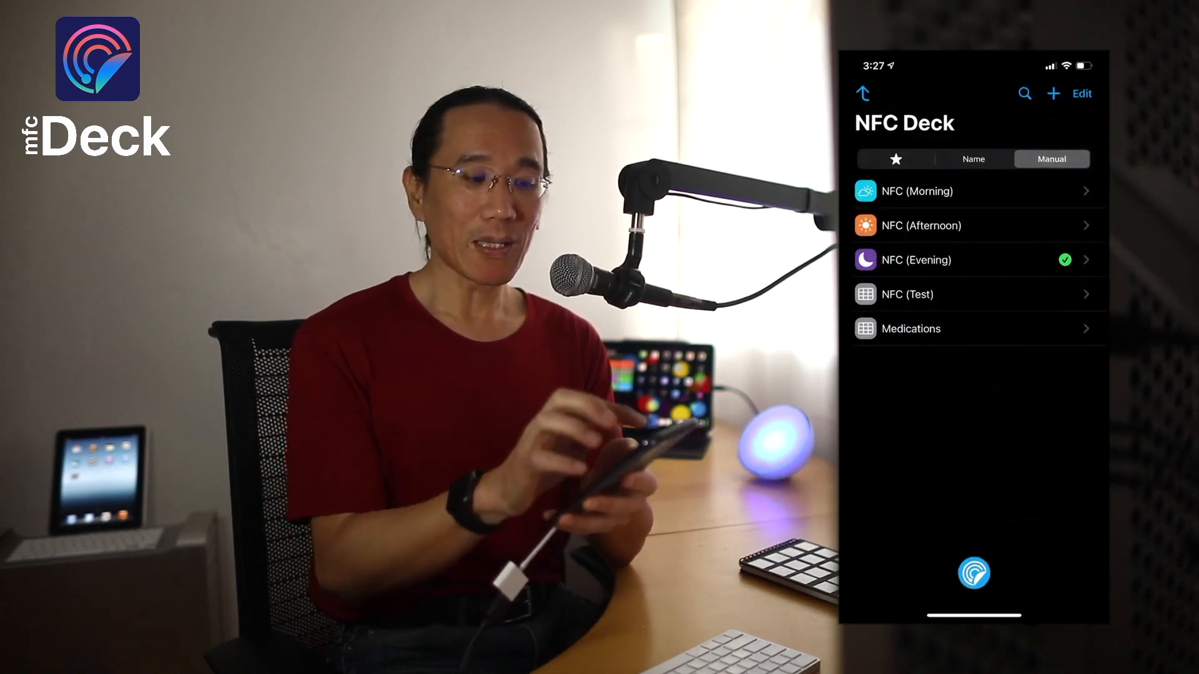
{"action": "left_click", "coordinate": [862, 93]}
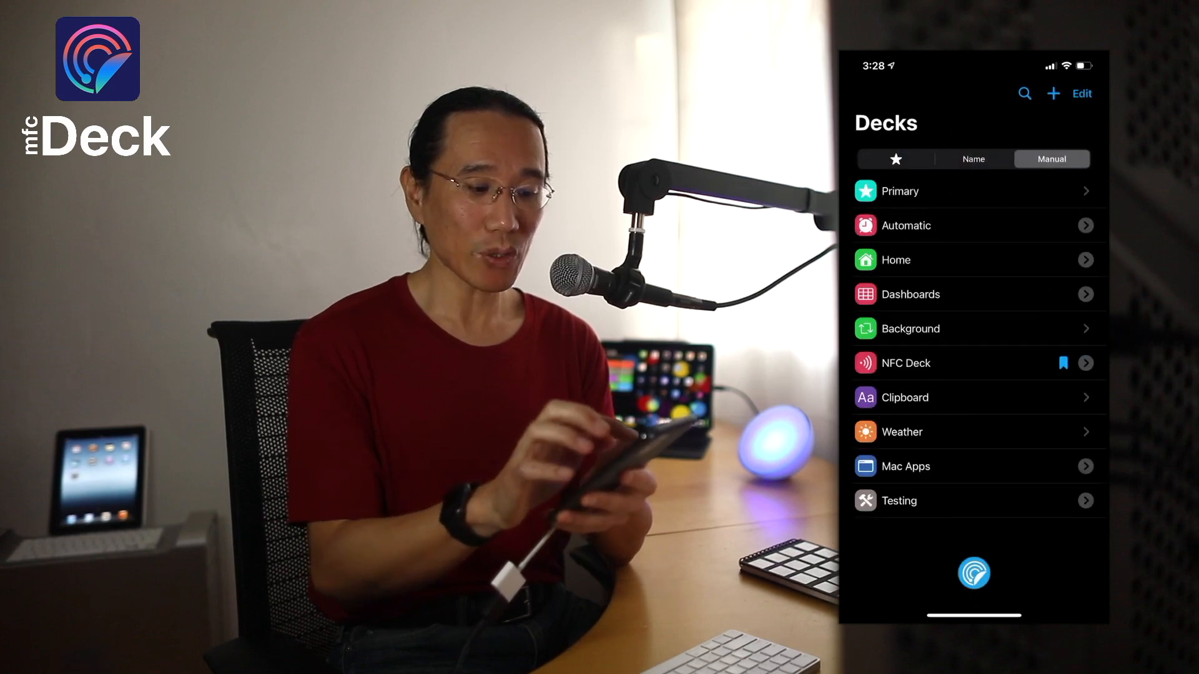
{"action": "left_click", "coordinate": [906, 225]}
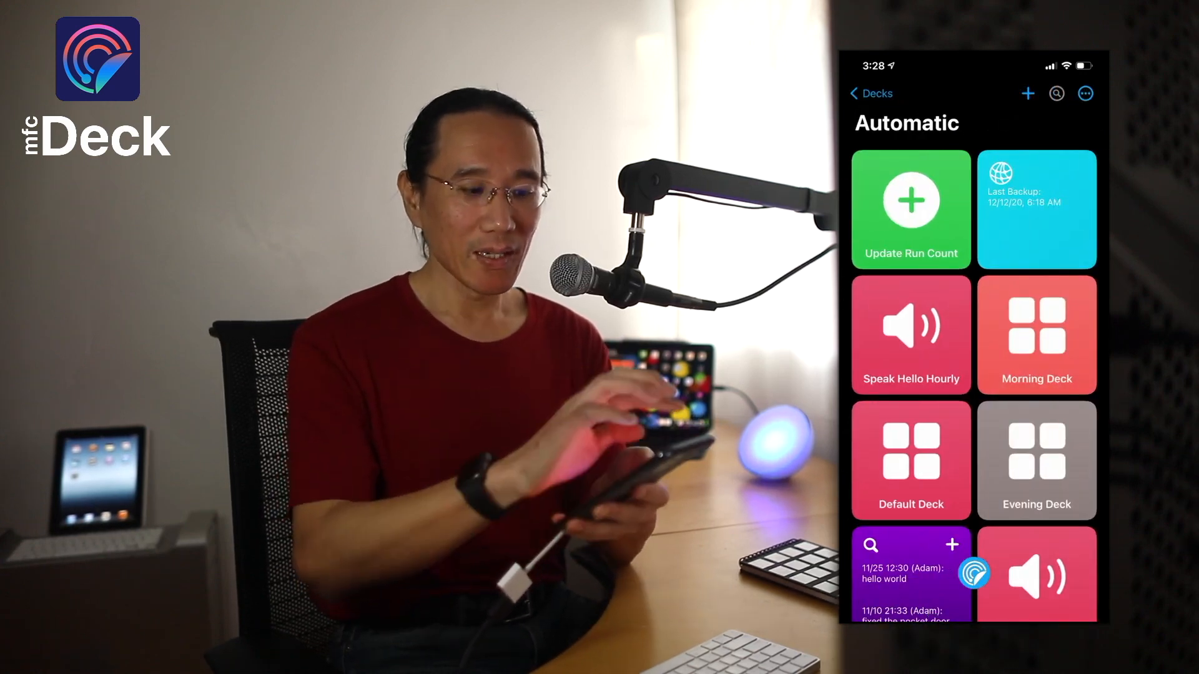
{"action": "scroll", "scroll_direction": "down", "scroll_amount": 3}
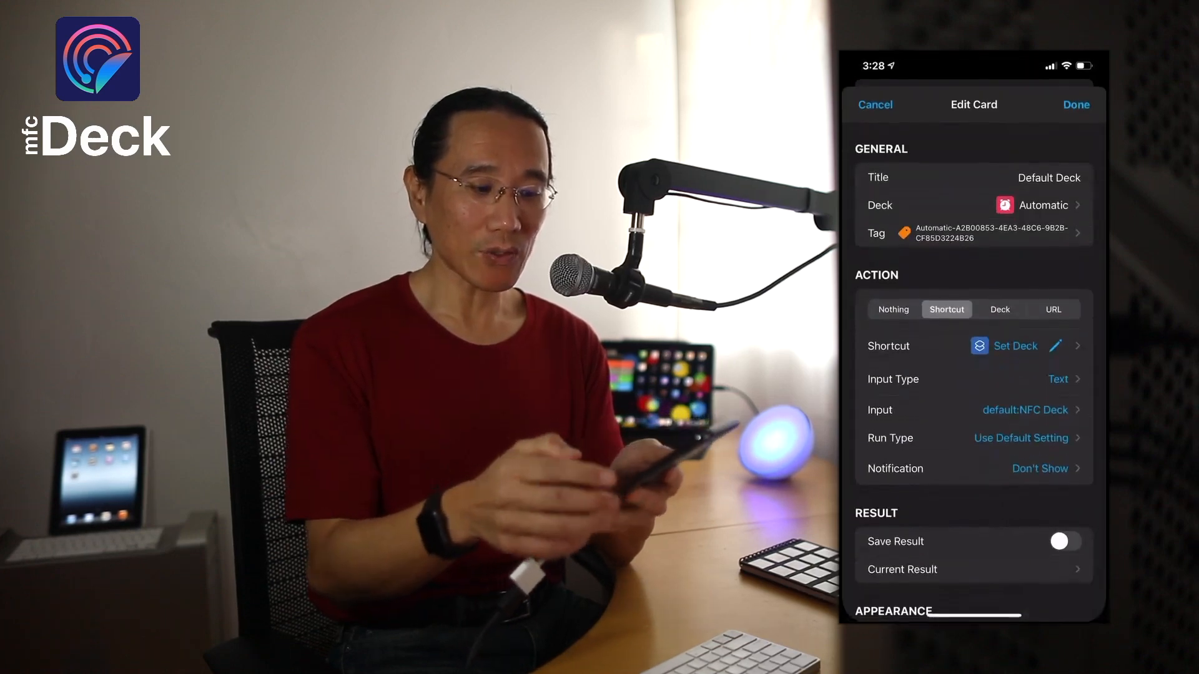
Scroll to the Default Deck card's 5–9 AM availability, cancel, and return to Decks.
{"action": "scroll", "scroll_direction": "down", "scroll_amount": 3}
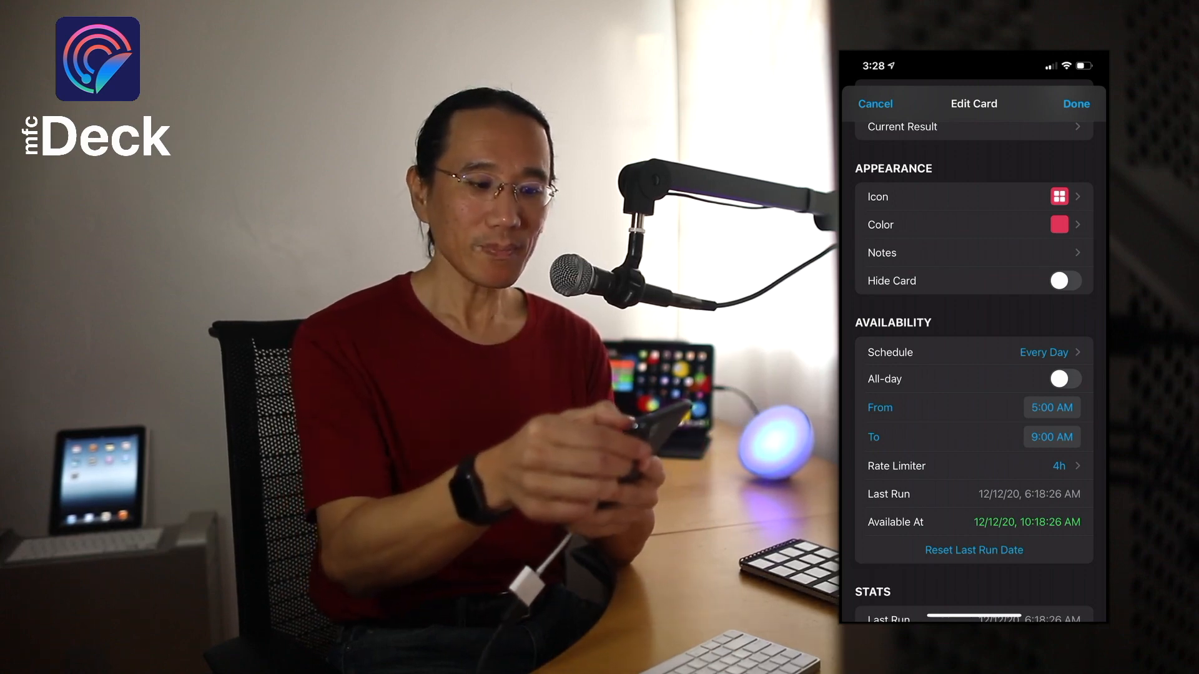
{"action": "left_click", "coordinate": [874, 104]}
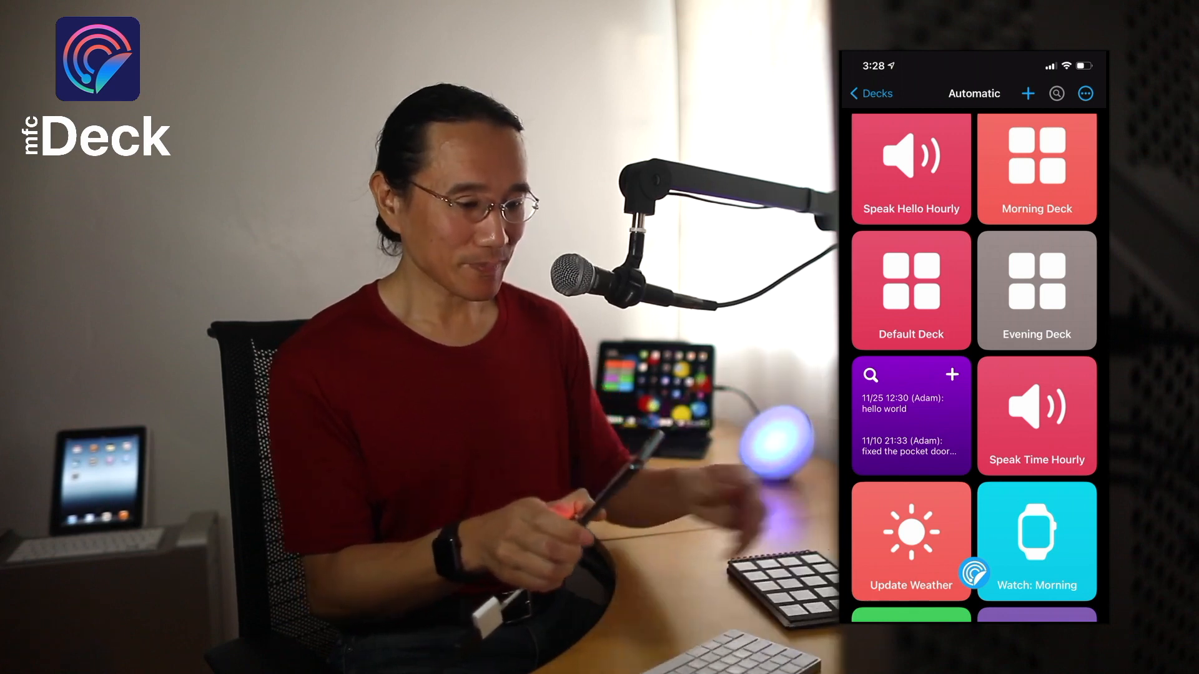
{"action": "left_click", "coordinate": [870, 94]}
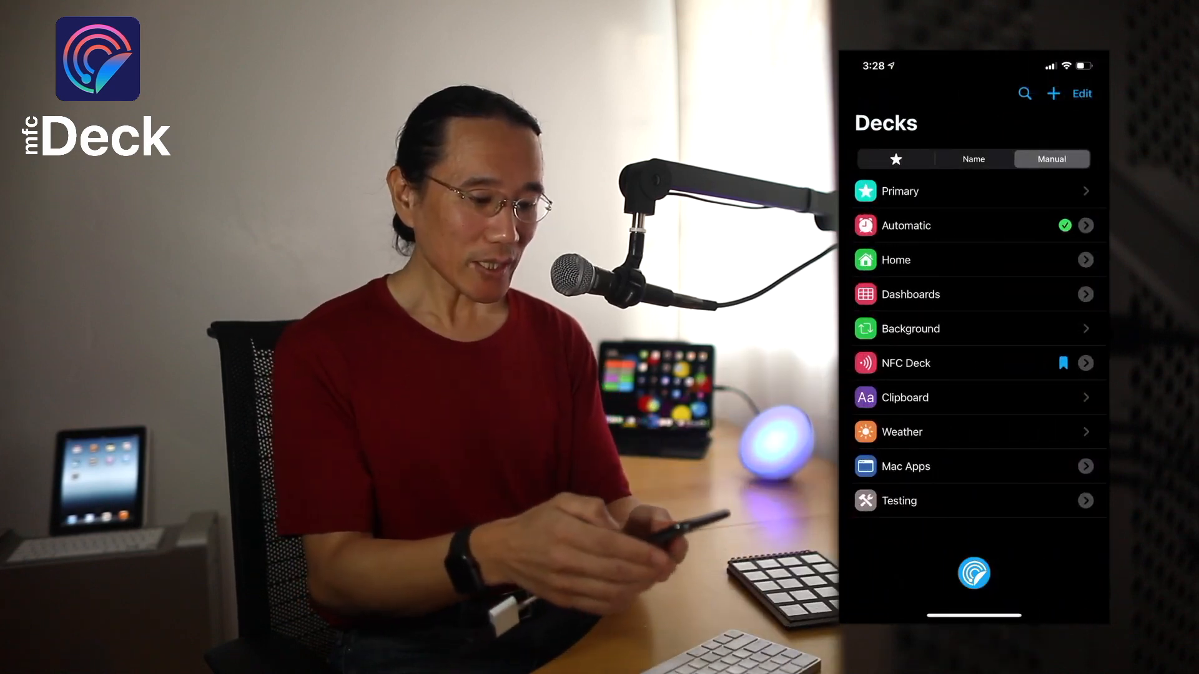
Open the Notes note titled Clipboard.
{"action": "left_click", "coordinate": [904, 398]}
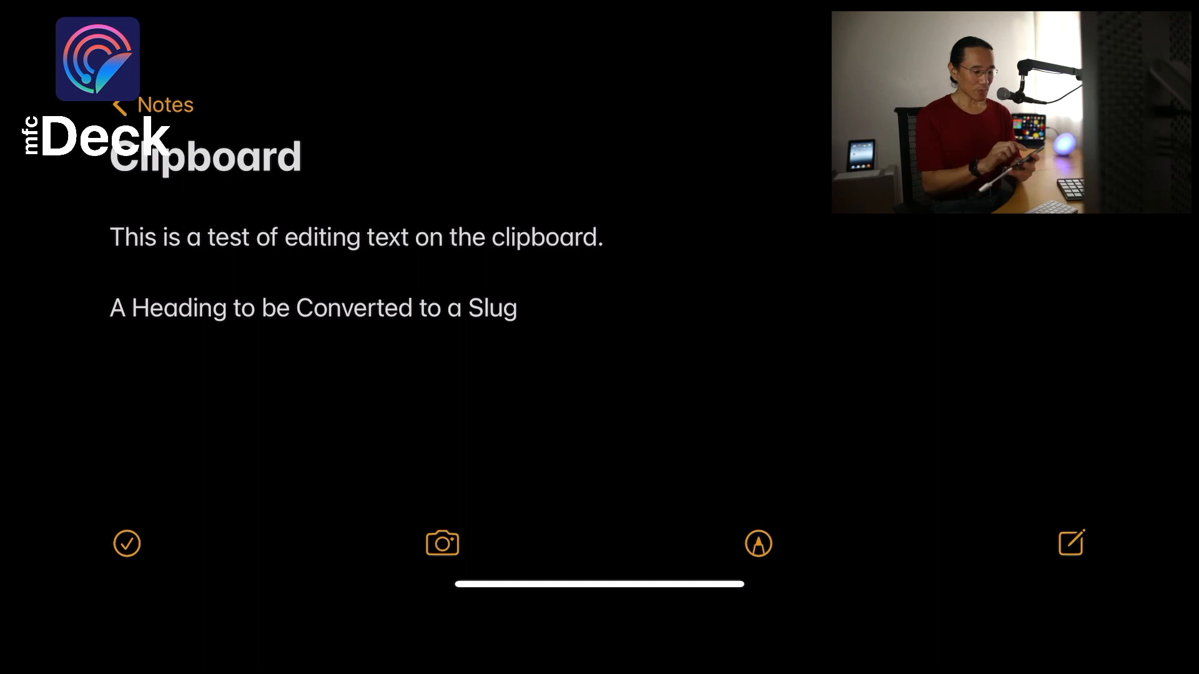
Select the test sentence to copy, transform it with UPPERCASE, and paste below the heading.
{"action": "double_click", "coordinate": [133, 237]}
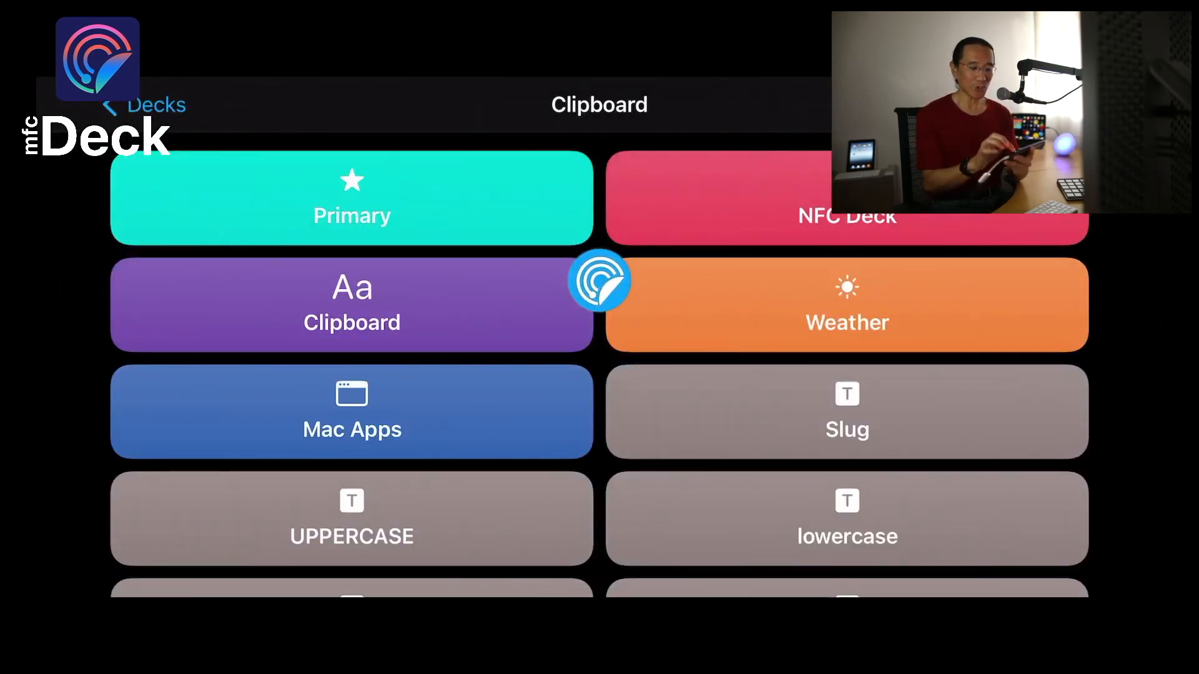
{"action": "scroll", "scroll_direction": "down", "scroll_amount": 3}
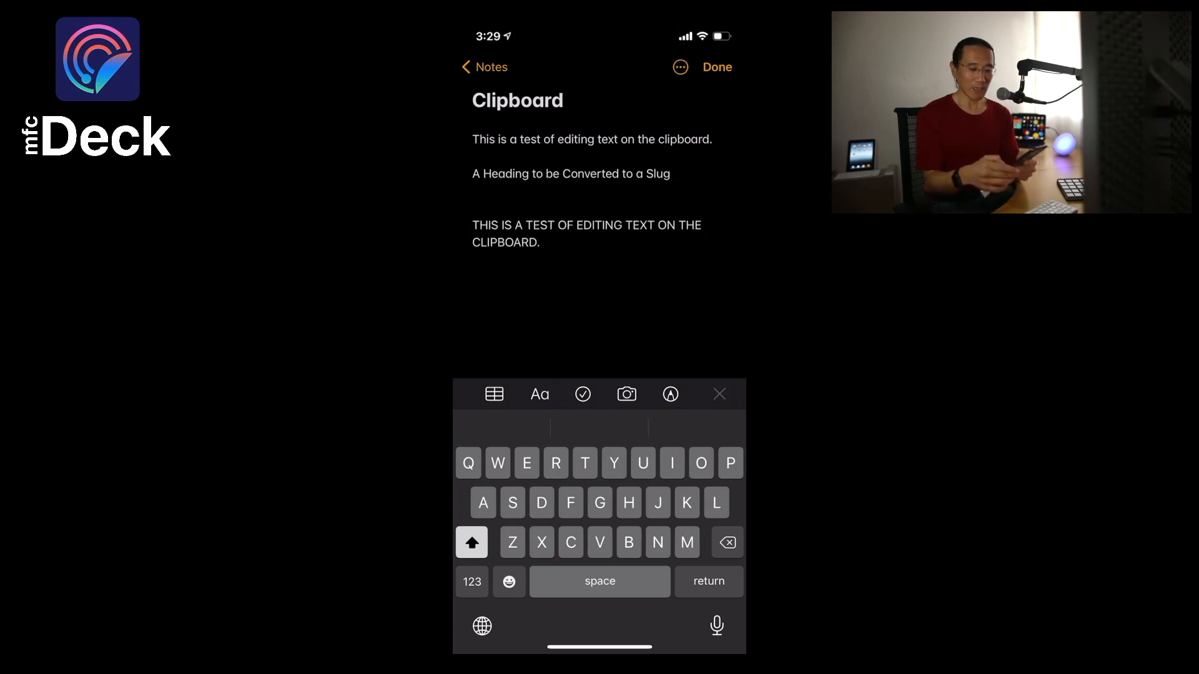
Select the heading to copy for the Slug card, then bring up Paste on a new line.
{"action": "double_click", "coordinate": [571, 174]}
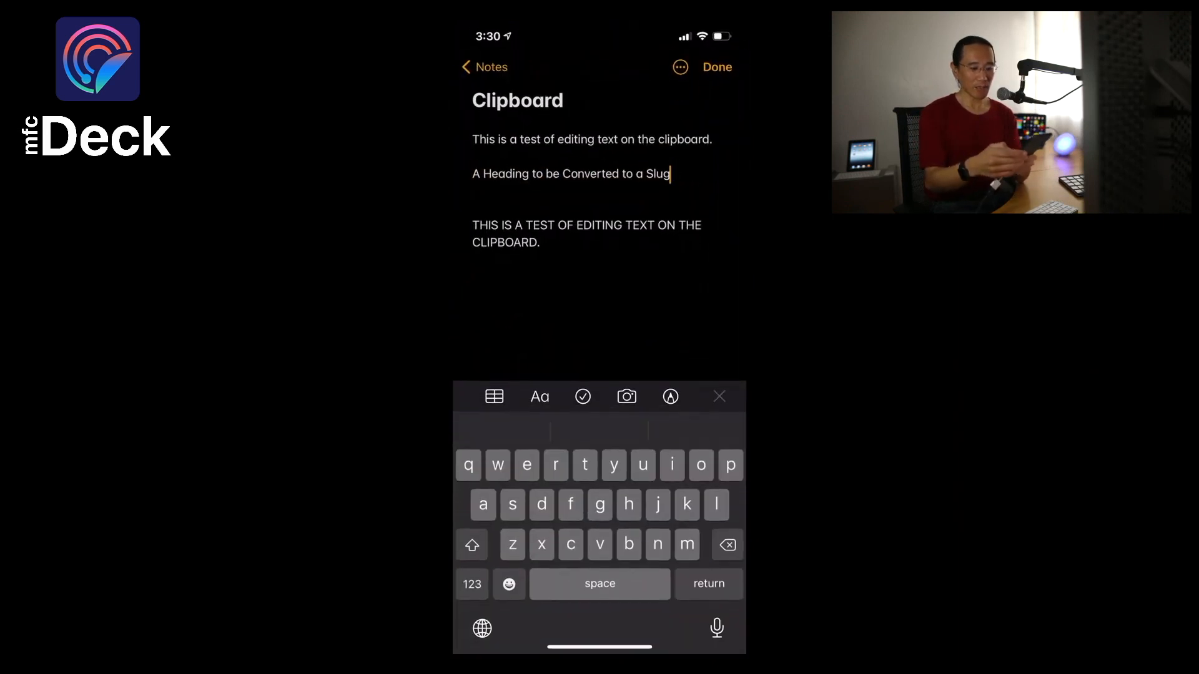
{"action": "double_click", "coordinate": [570, 173]}
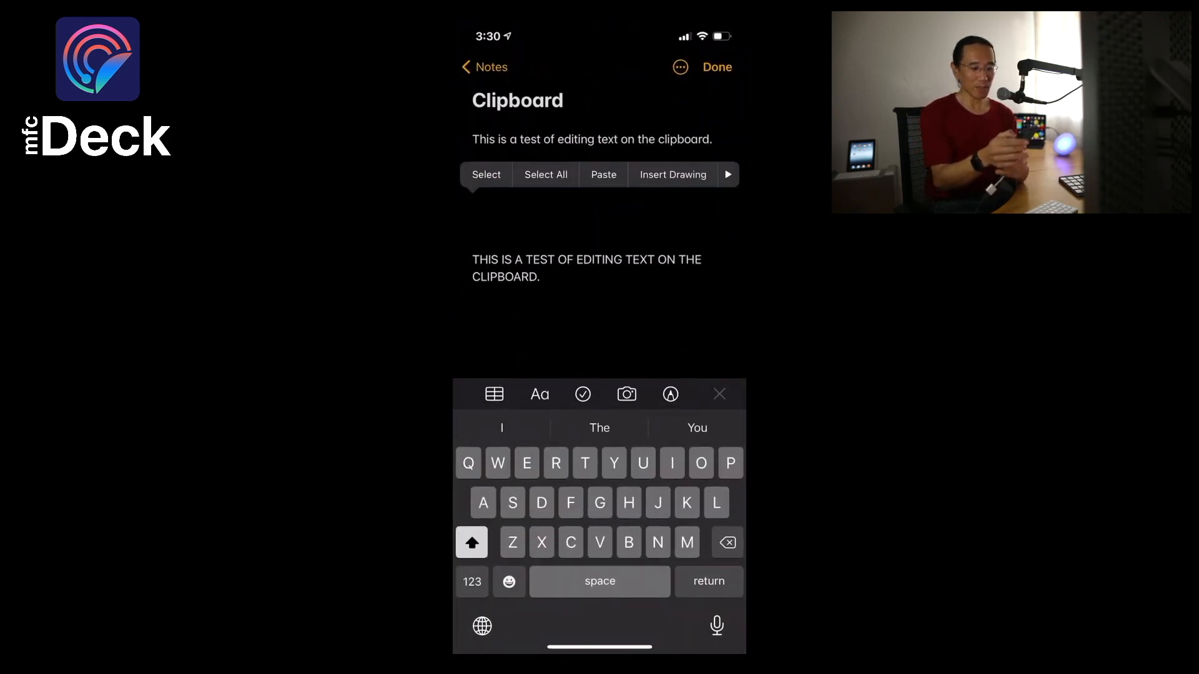